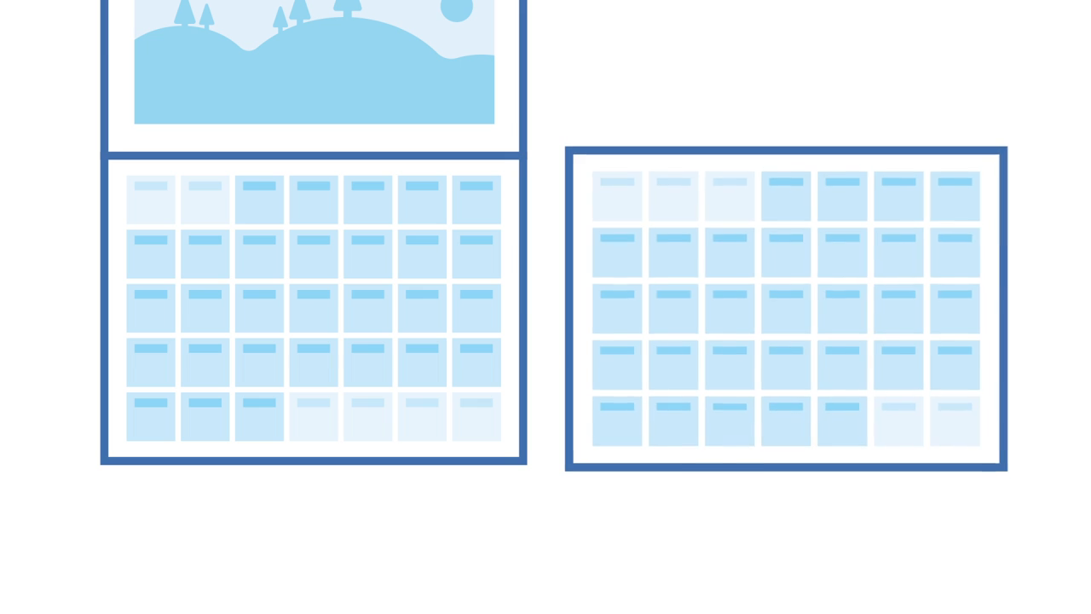
click(831, 419)
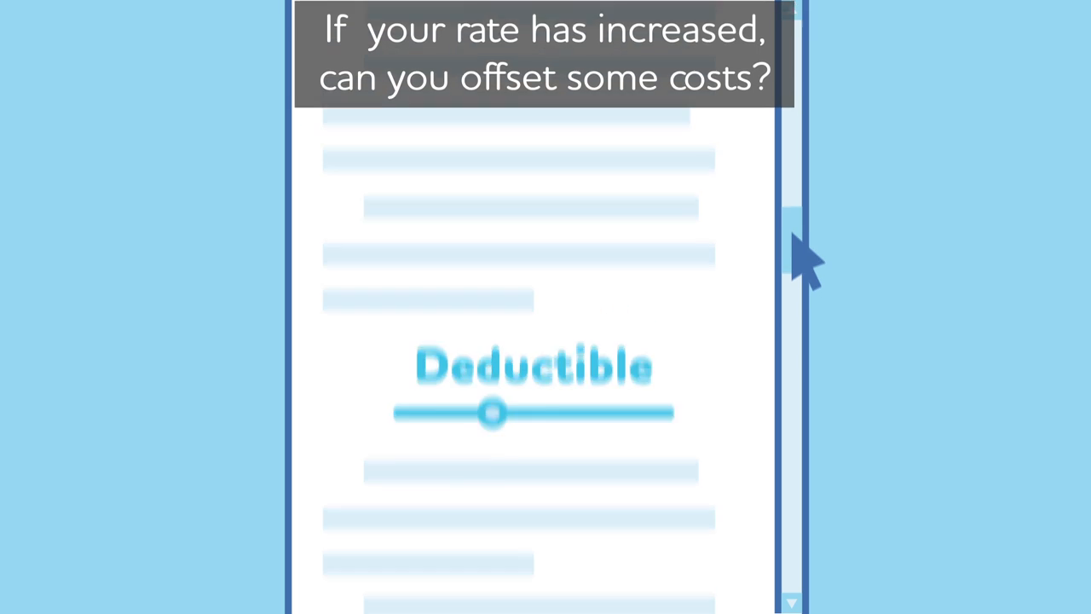
scroll(down, 3)
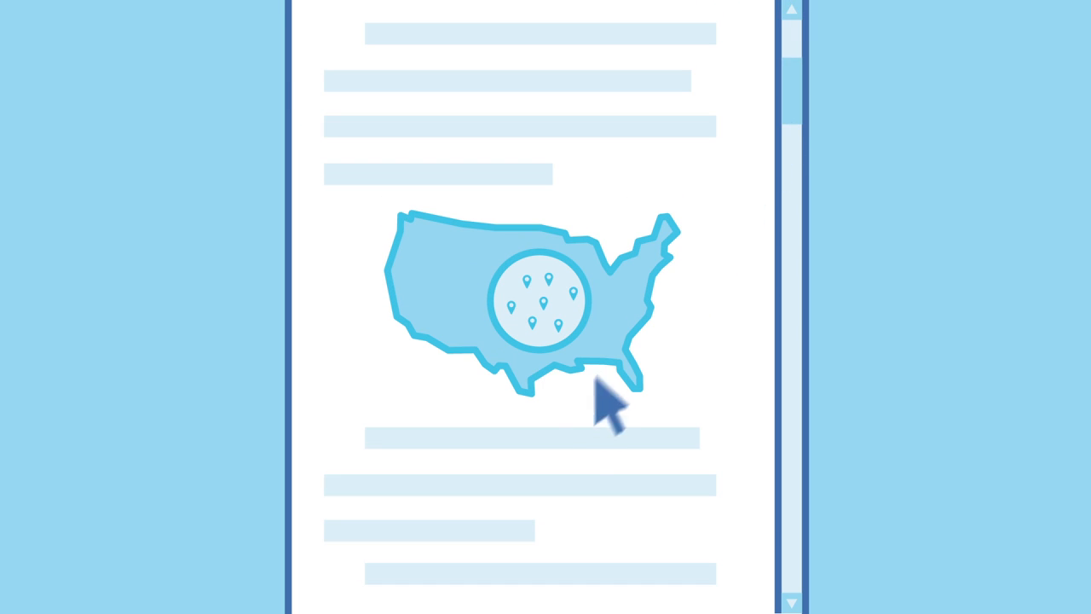
mouse_move(584, 439)
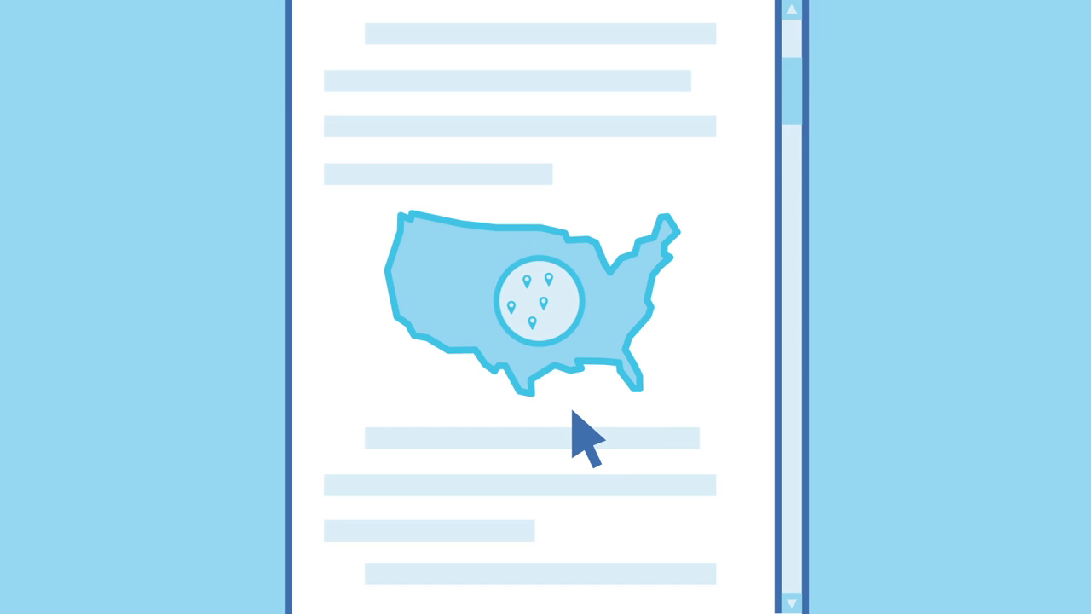